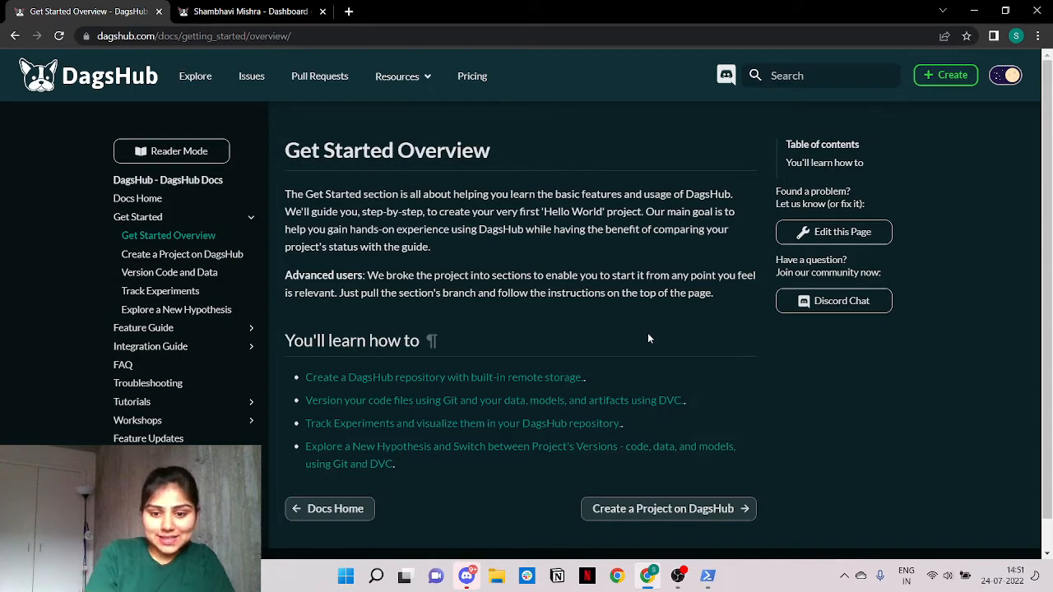
- Open the 'Create a Project on DagsHub' guide and scroll through it
{"action": "left_click", "coordinate": [663, 509]}
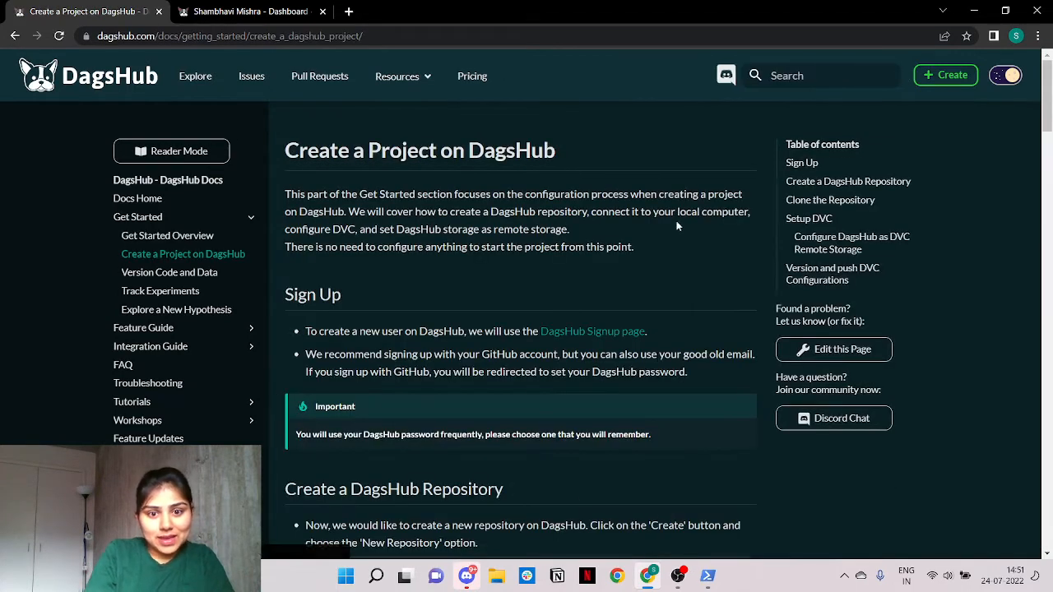
{"action": "scroll", "scroll_direction": "down", "scroll_amount": 3}
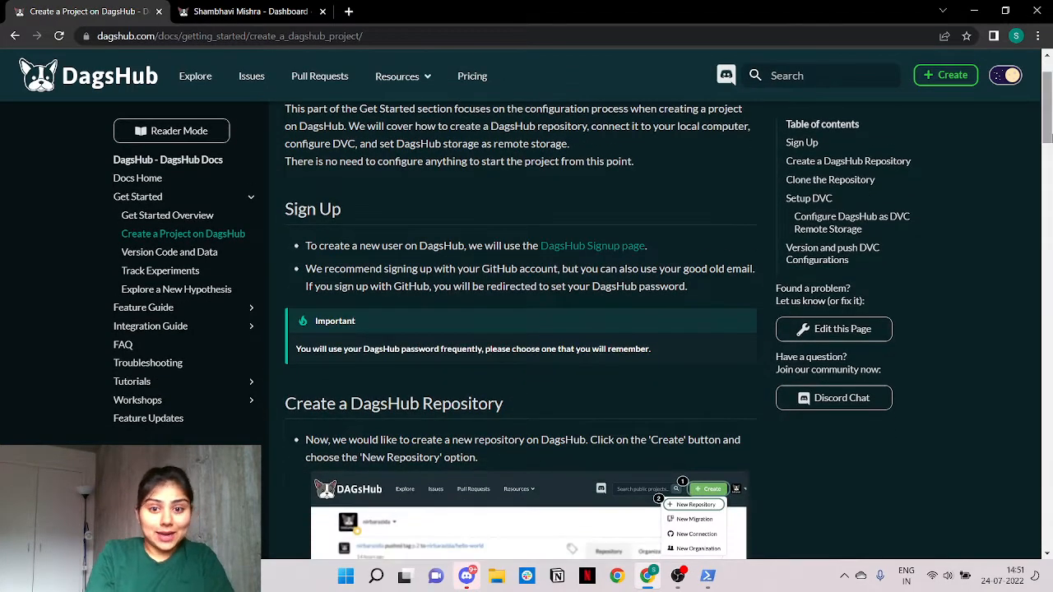
{"action": "scroll", "scroll_direction": "down", "scroll_amount": 3}
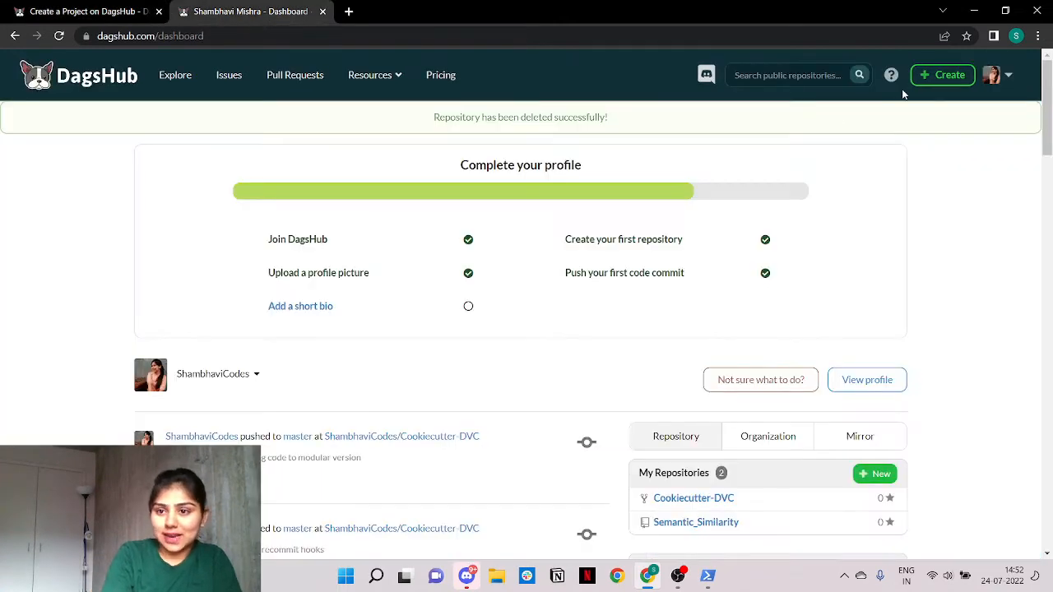
- Create the public repository 'hello-world' with a Python .gitignore template
{"action": "left_click", "coordinate": [943, 75]}
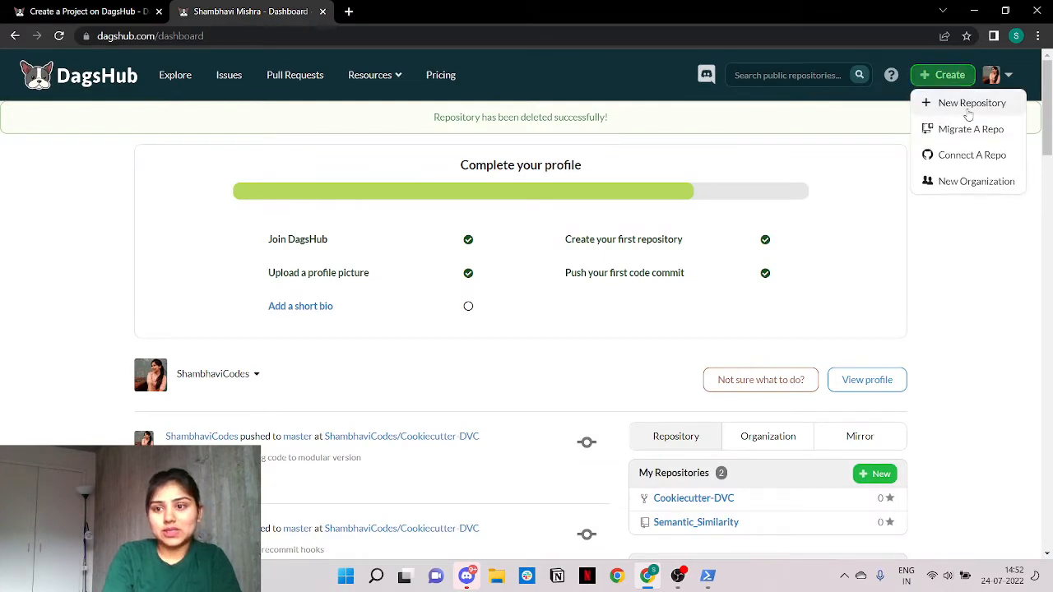
{"action": "left_click", "coordinate": [972, 102]}
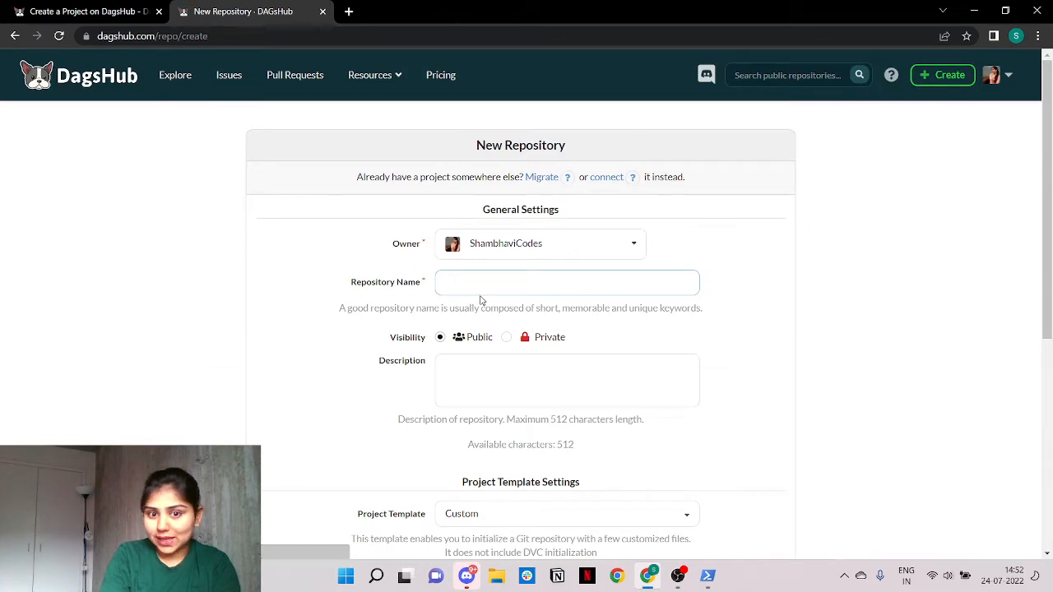
{"action": "type", "text": "hello"}
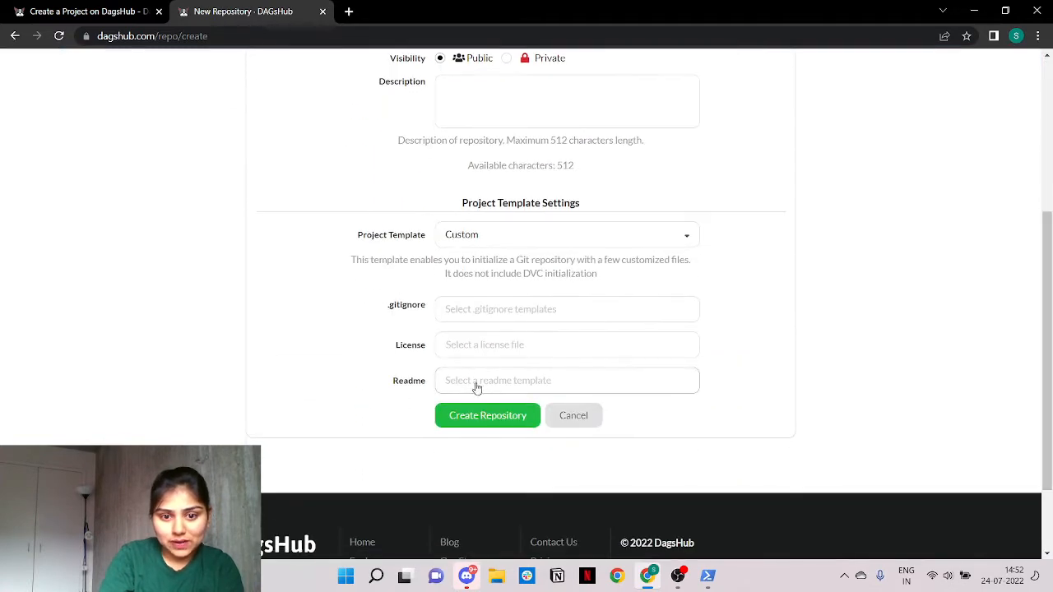
{"action": "left_click", "coordinate": [566, 308]}
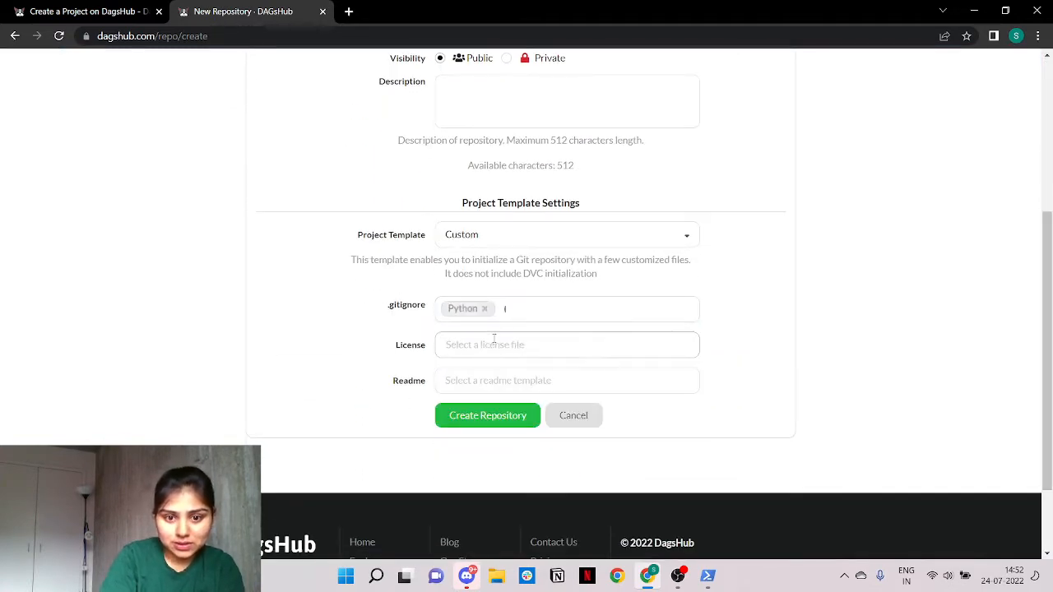
{"action": "left_click", "coordinate": [487, 414]}
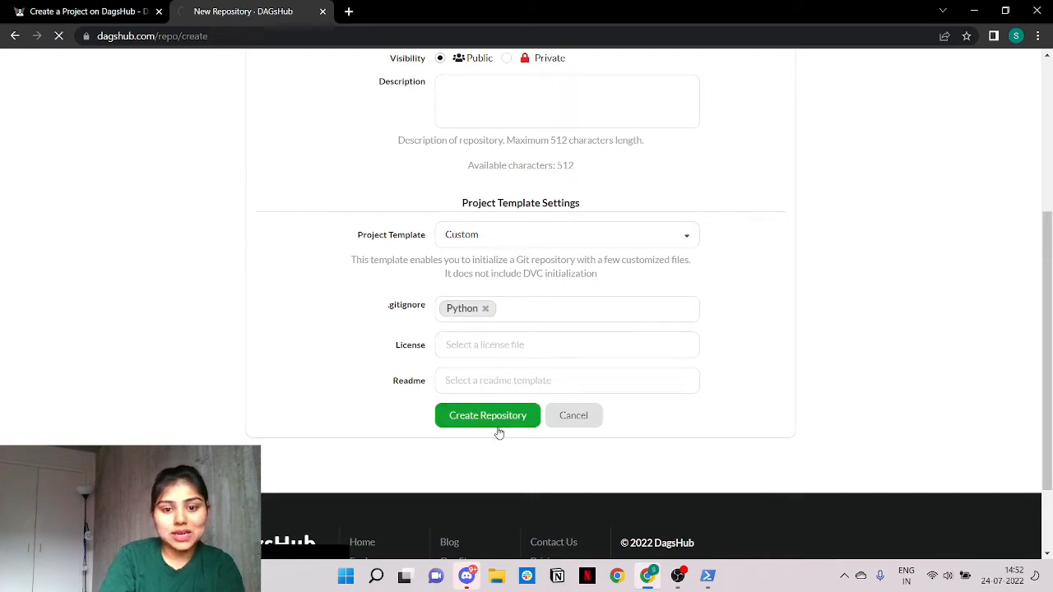
{"action": "left_click", "coordinate": [488, 415]}
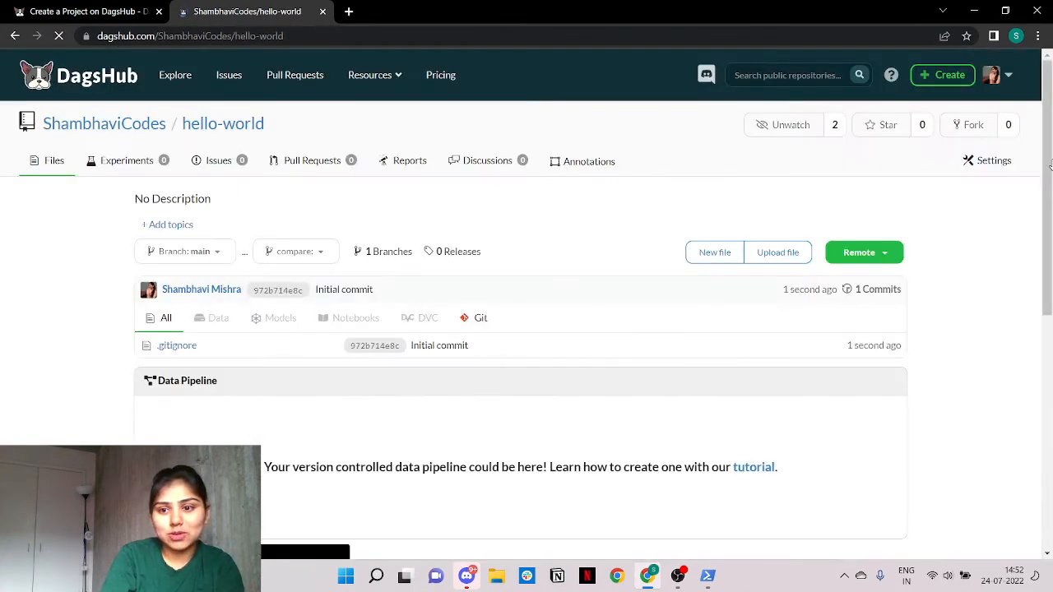
- Show hello-world's Git, DVC and MLflow remote URLs, then launch Windows PowerShell
{"action": "scroll", "scroll_direction": "down", "scroll_amount": 3}
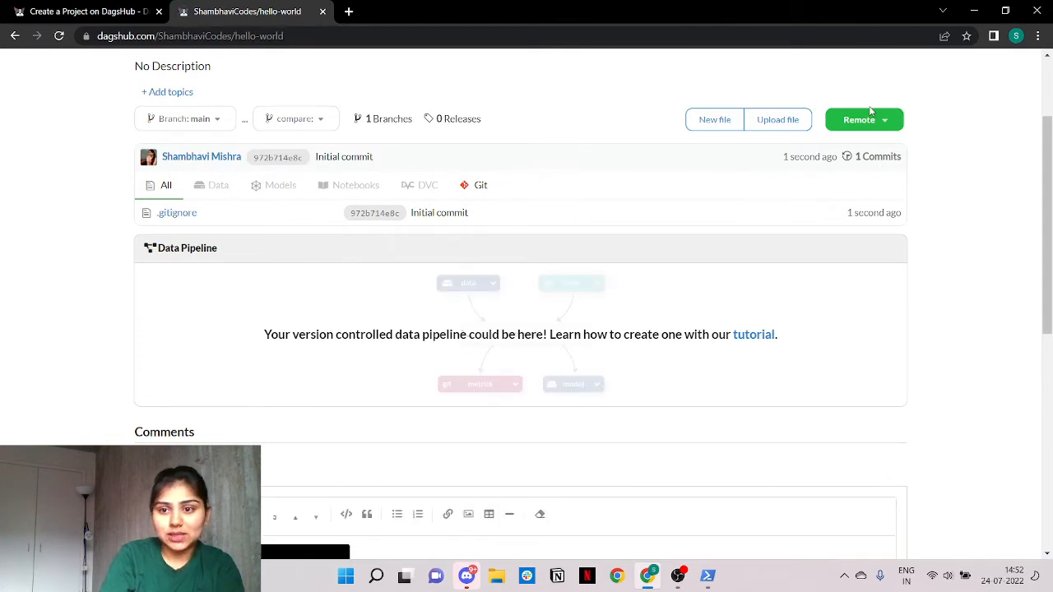
{"action": "left_click", "coordinate": [859, 119]}
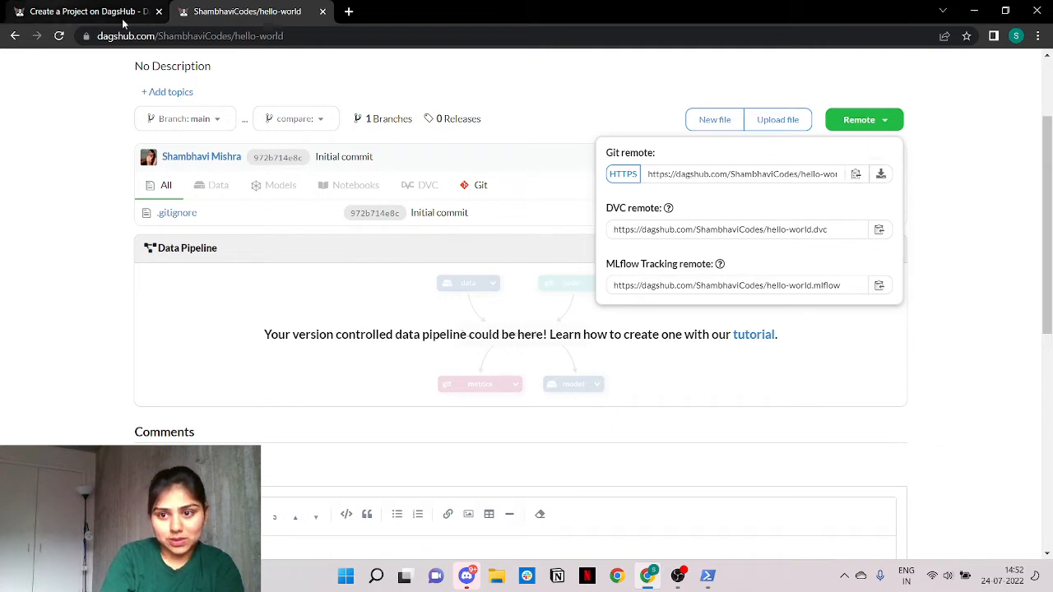
{"action": "left_click", "coordinate": [707, 575]}
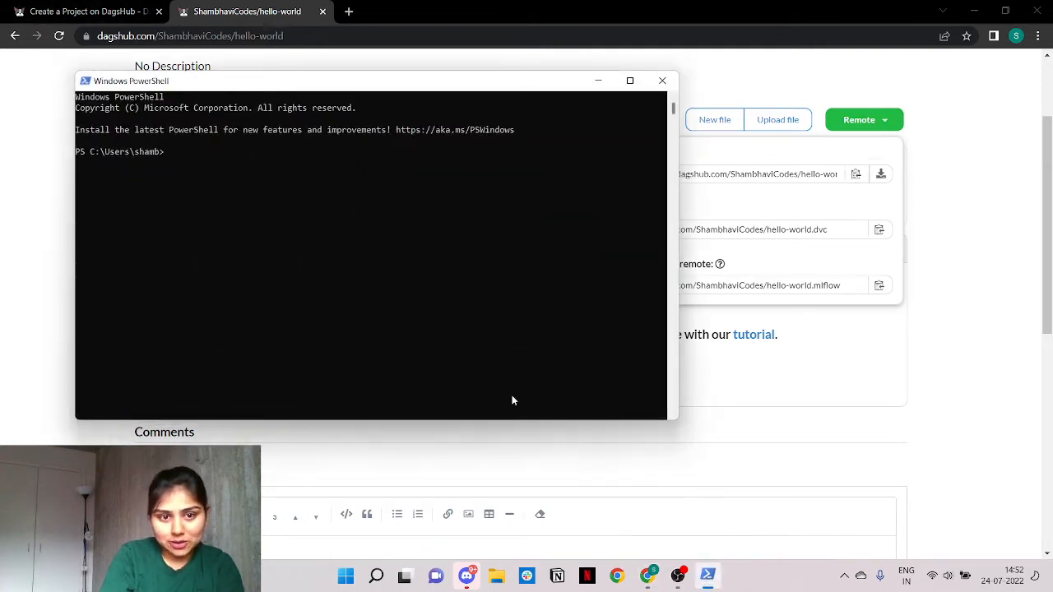
- On drive D, activate the nlp virtual environment and clone hello-world
{"action": "type", "text": "cd D"}
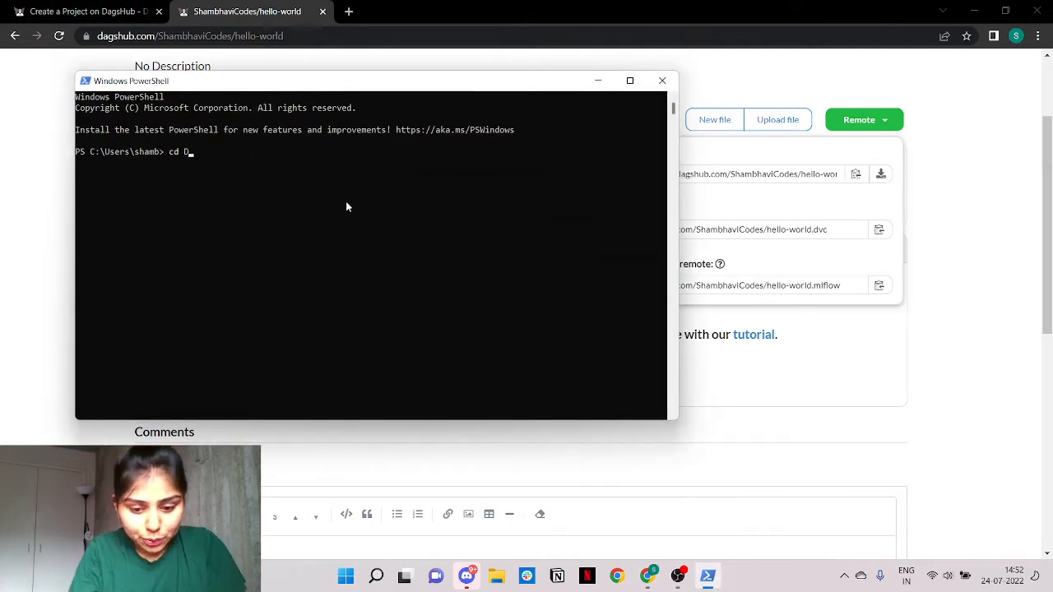
{"action": "key", "text": "Enter"}
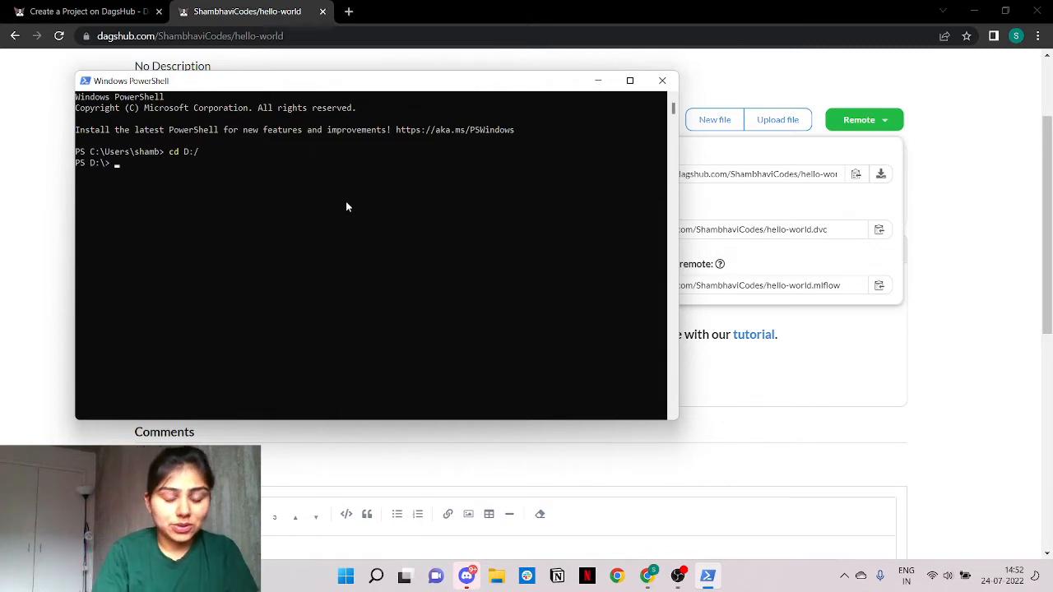
{"action": "type", "text": "cd Website"}
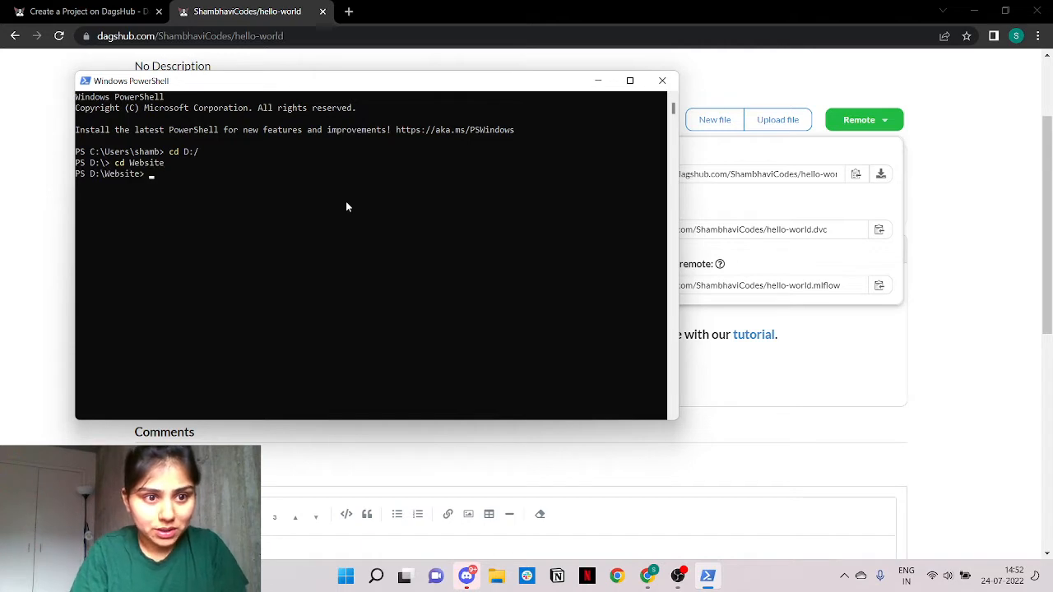
{"action": "type", "text": "nlp"}
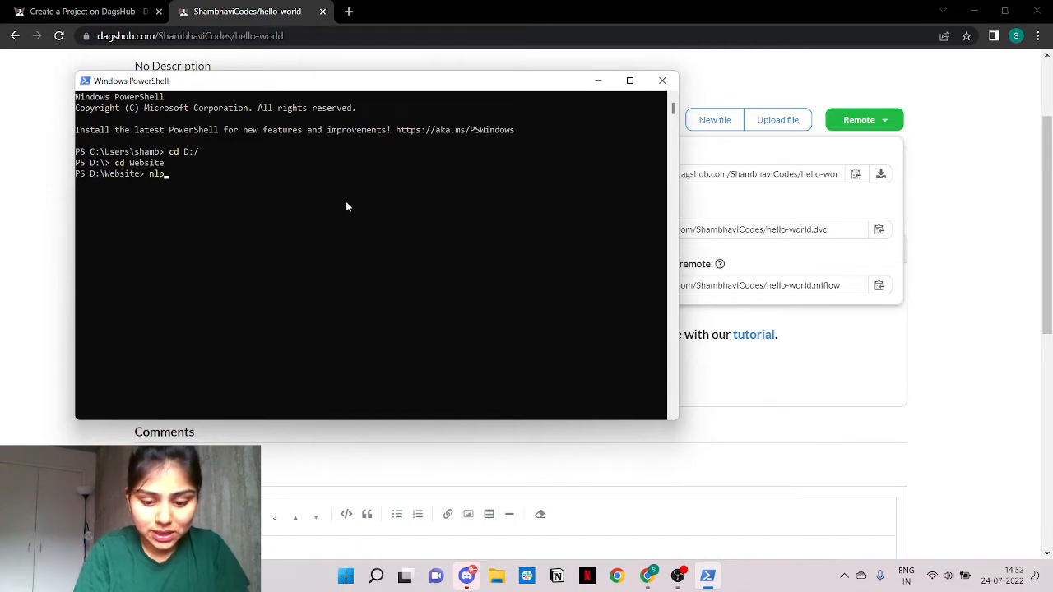
{"action": "type", "text": "/Script"}
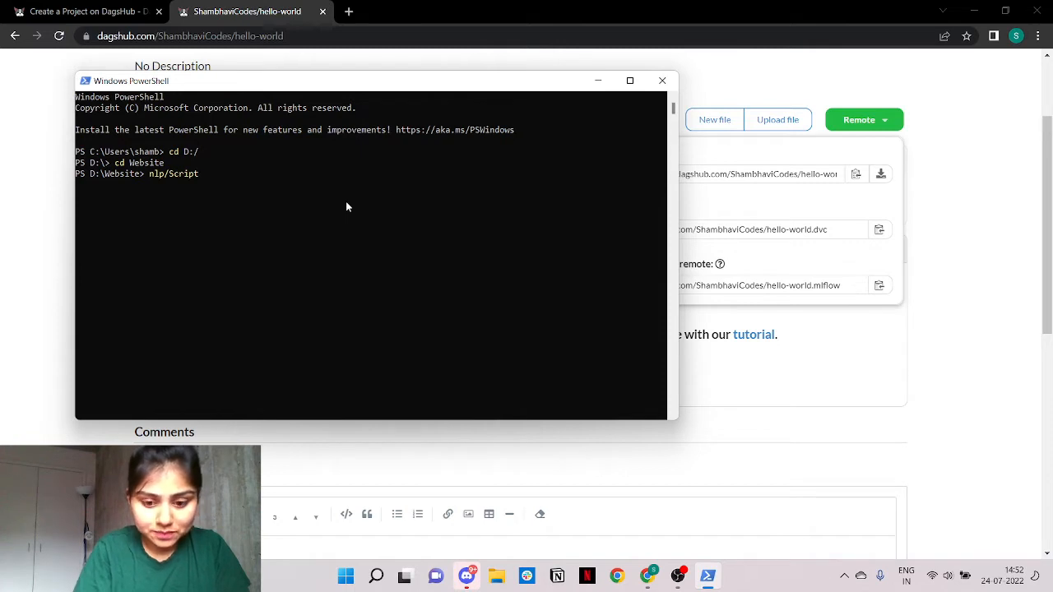
{"action": "type", "text": "s/activate"}
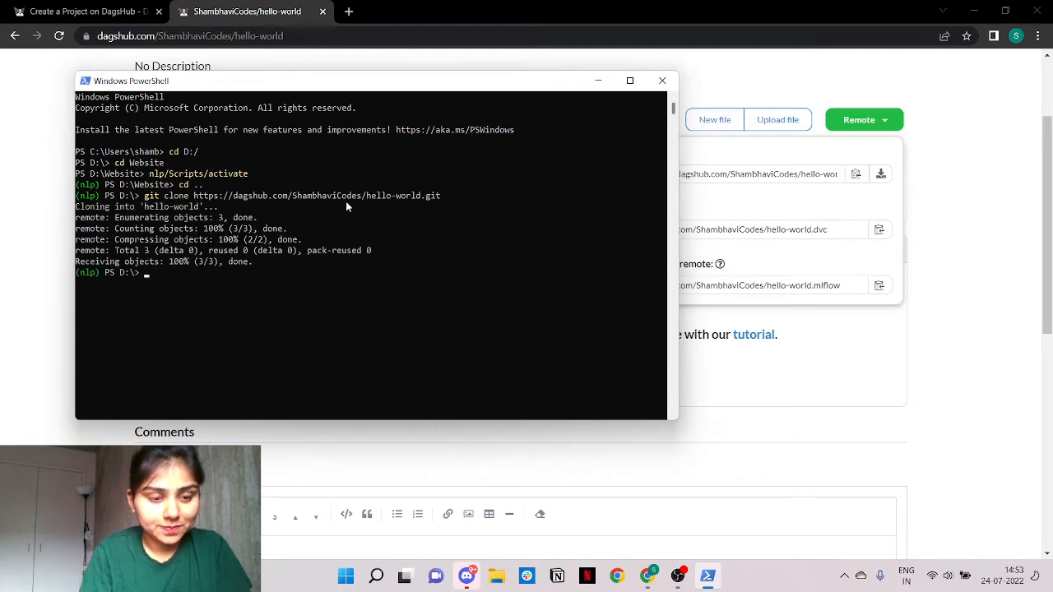
- Change into the hello-world folder and run pip install dvc
{"action": "type", "text": "cd"}
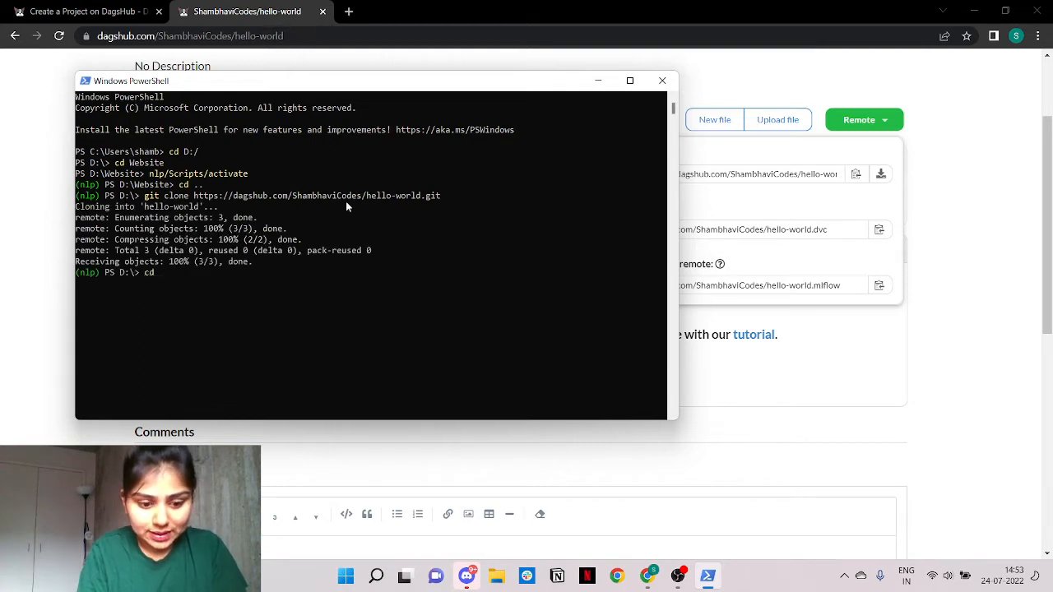
{"action": "type", "text": "hello-world"}
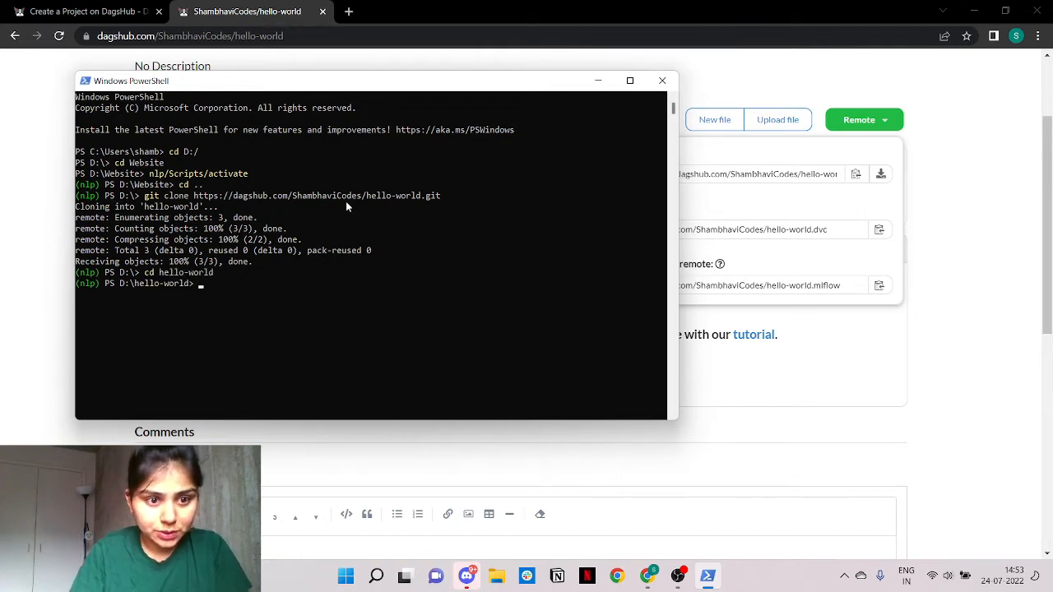
{"action": "type", "text": "pip"}
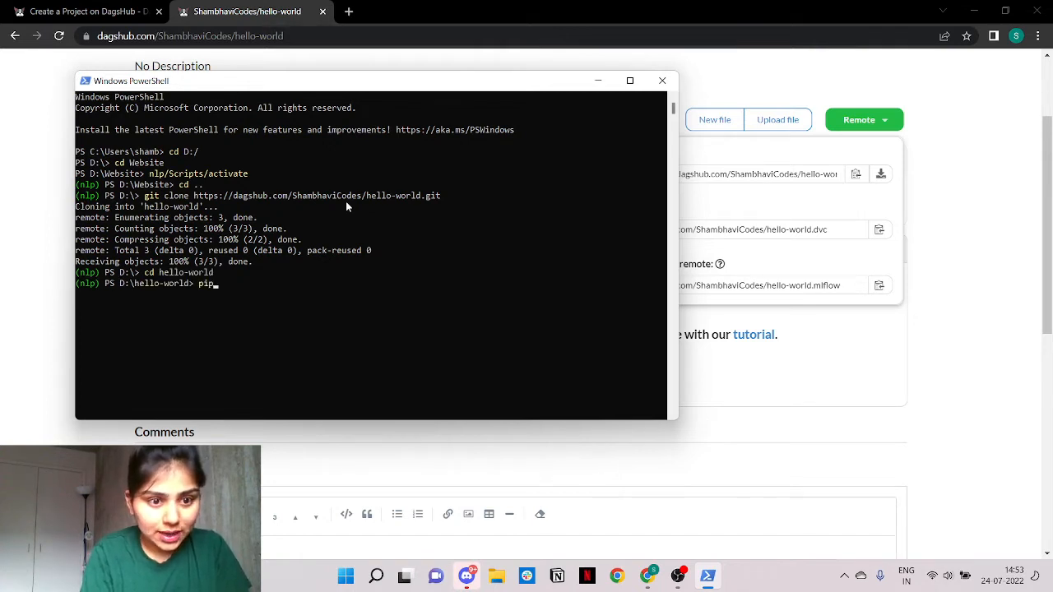
{"action": "type", "text": "insta"}
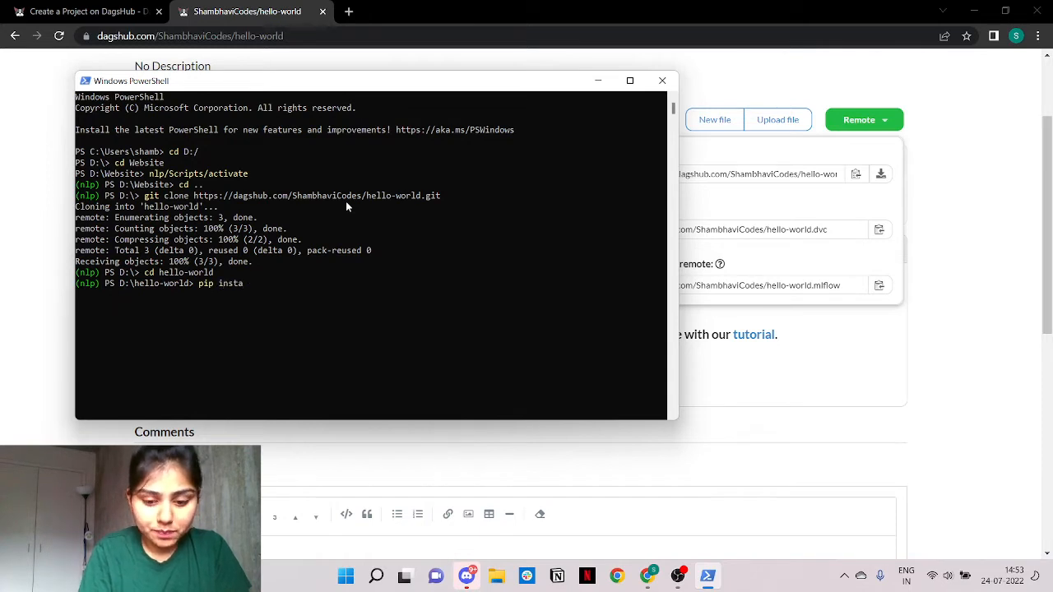
{"action": "type", "text": "ll"}
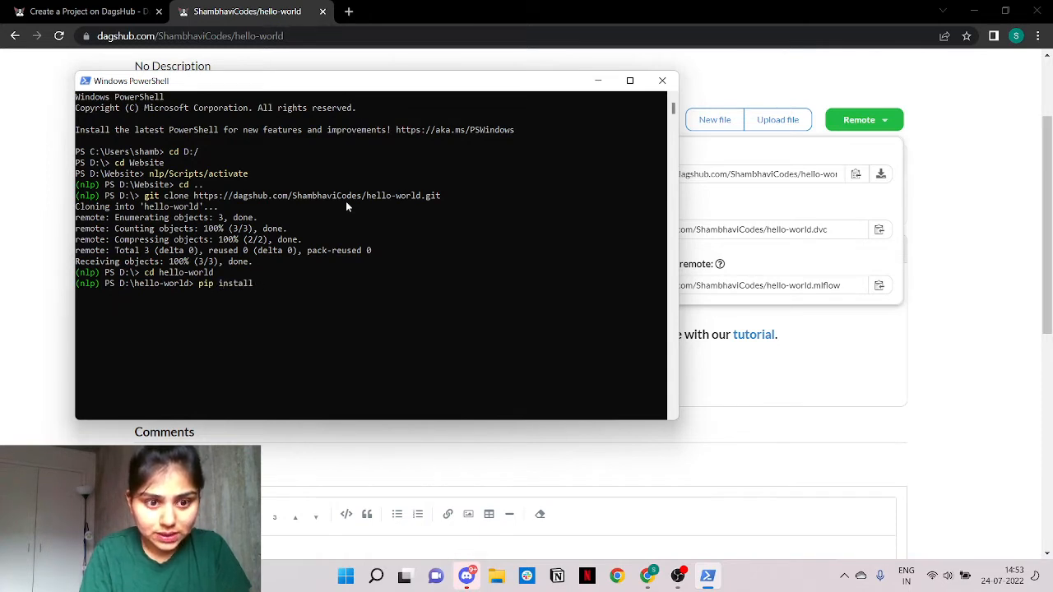
{"action": "type", "text": "dvc"}
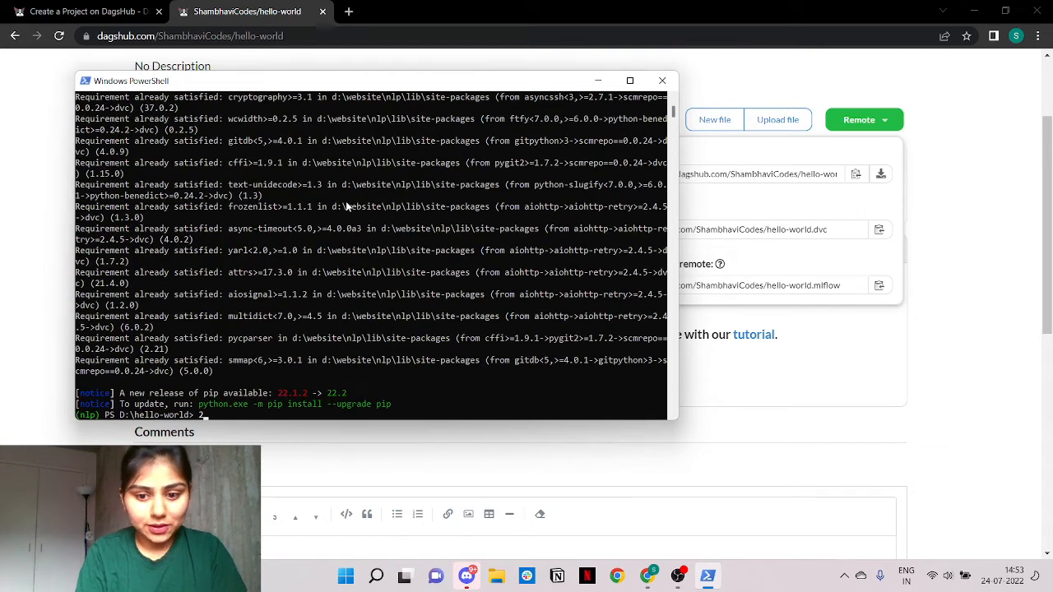
- Type dvc init in hello-world and switch back to the project-creation guide tab
{"action": "type", "text": "dvc"}
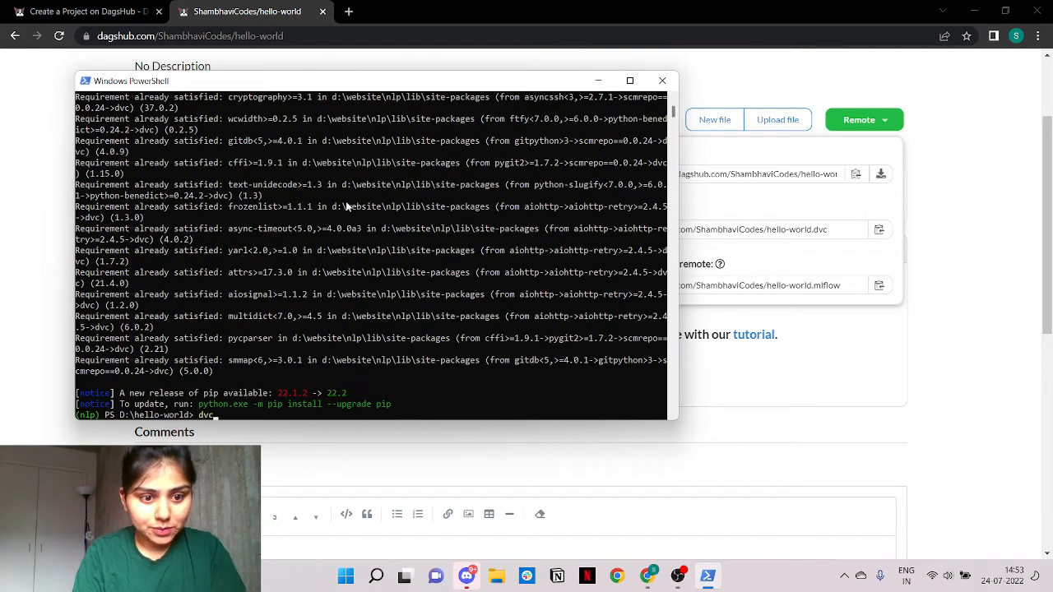
{"action": "type", "text": "init"}
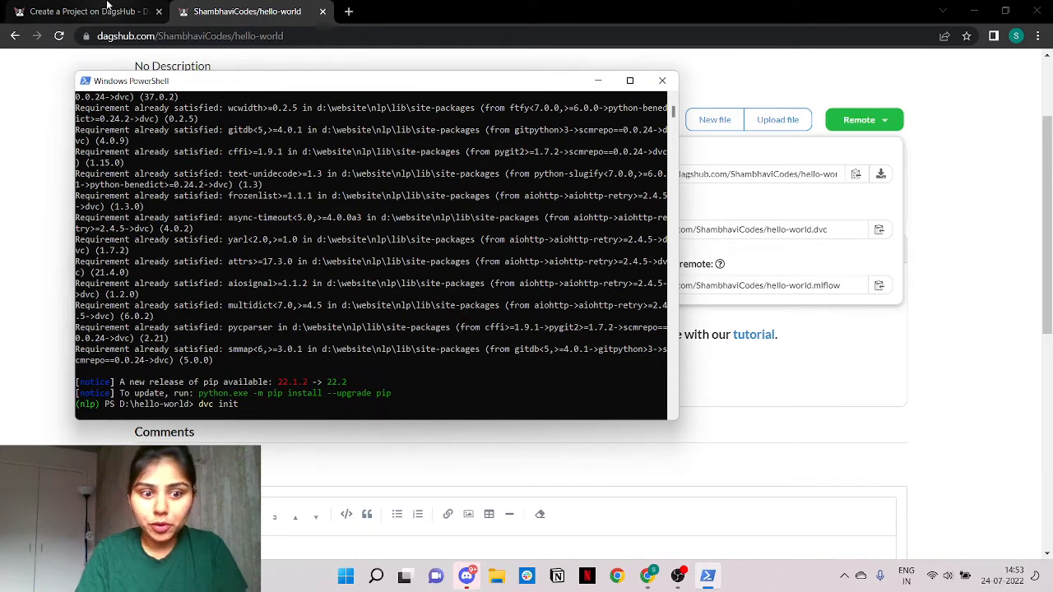
{"action": "left_click", "coordinate": [83, 10]}
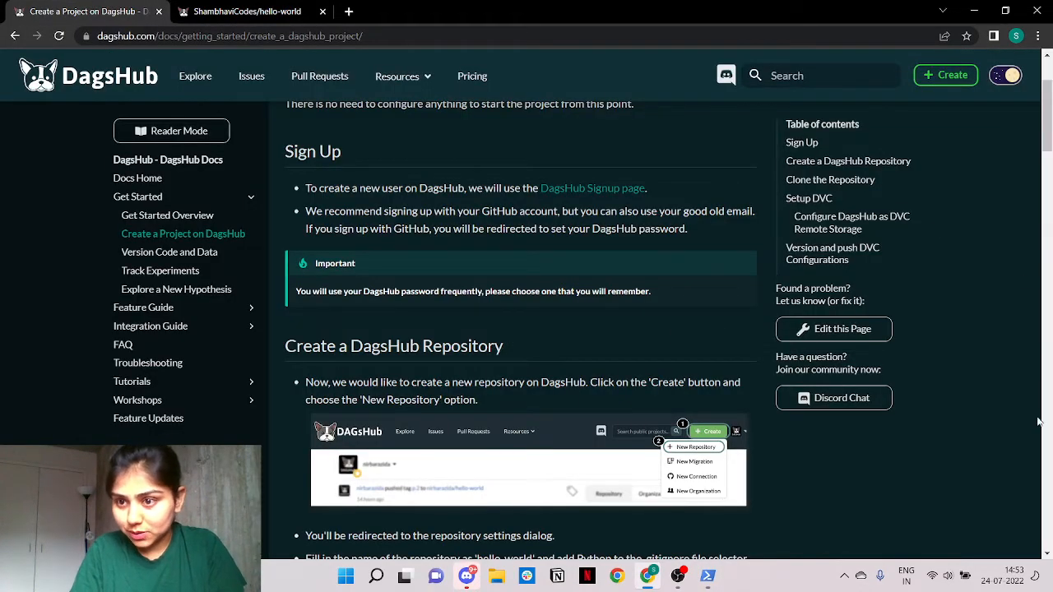
- Scroll the guide down to 'Configure DagsHub as DVC Remote Storage' and its commands
{"action": "scroll", "scroll_direction": "down", "scroll_amount": 3}
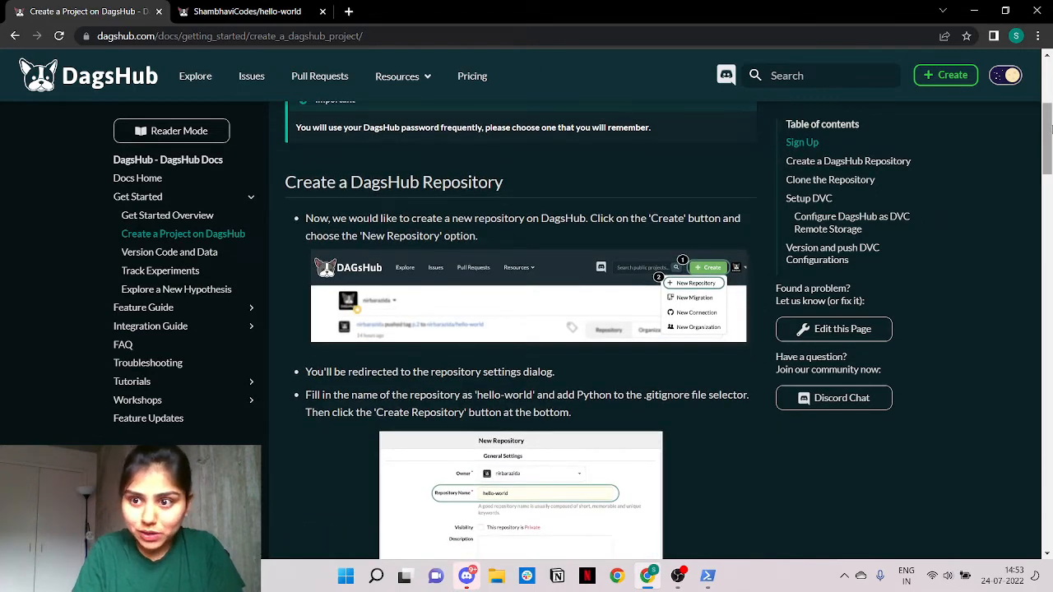
{"action": "scroll", "scroll_direction": "down", "scroll_amount": 3}
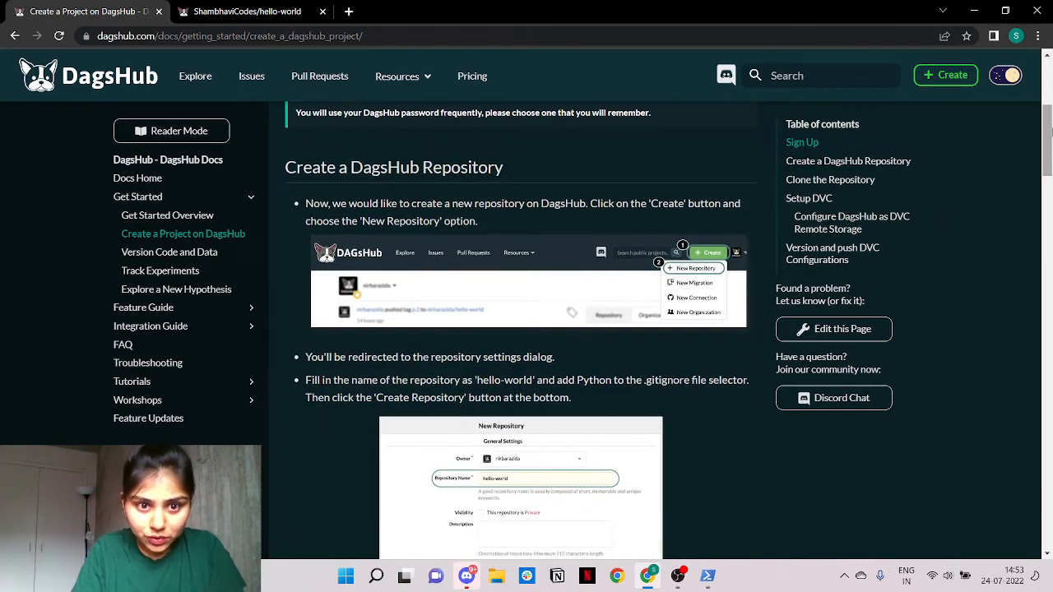
{"action": "scroll", "scroll_direction": "down", "scroll_amount": 3}
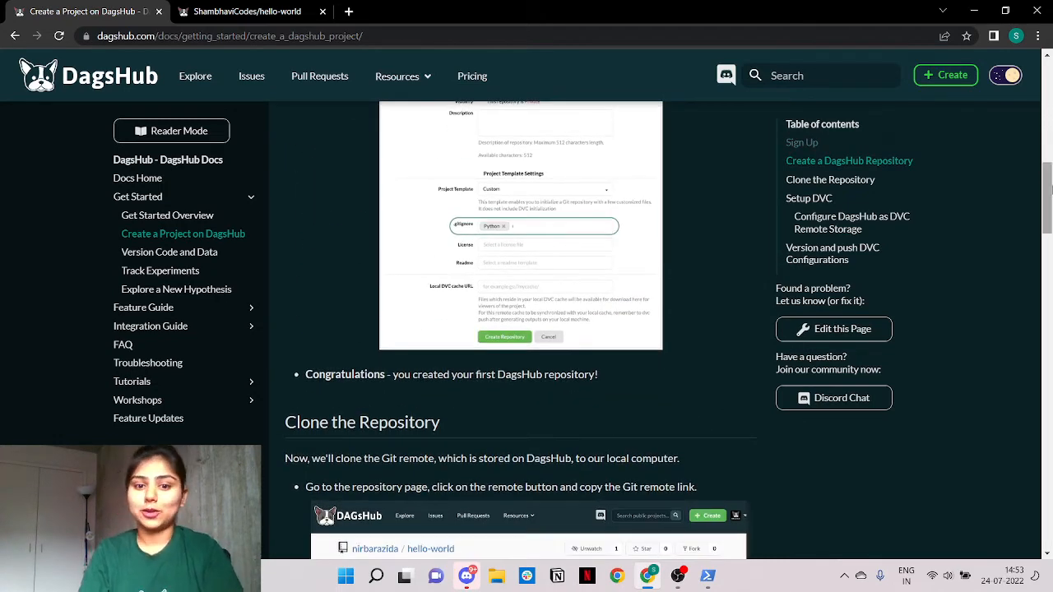
{"action": "scroll", "scroll_direction": "down", "scroll_amount": 3}
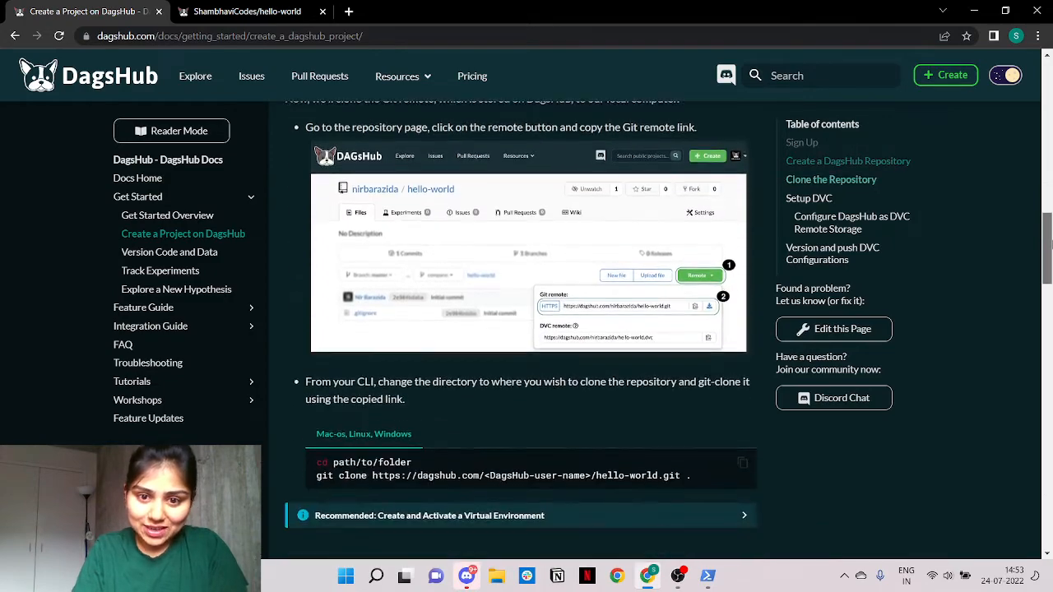
{"action": "scroll", "scroll_direction": "down", "scroll_amount": 3}
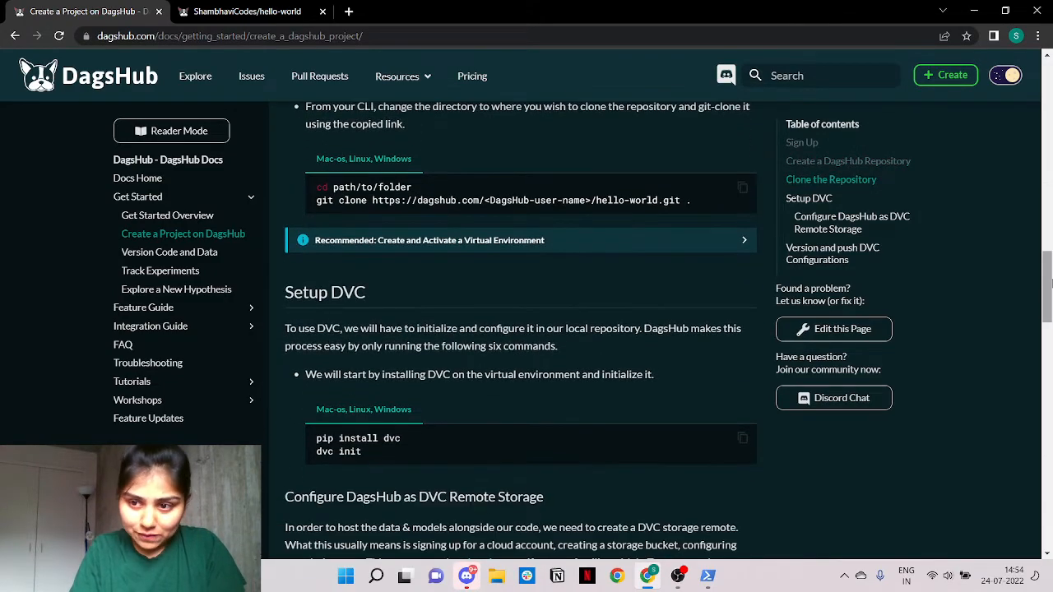
{"action": "scroll", "scroll_direction": "down", "scroll_amount": 3}
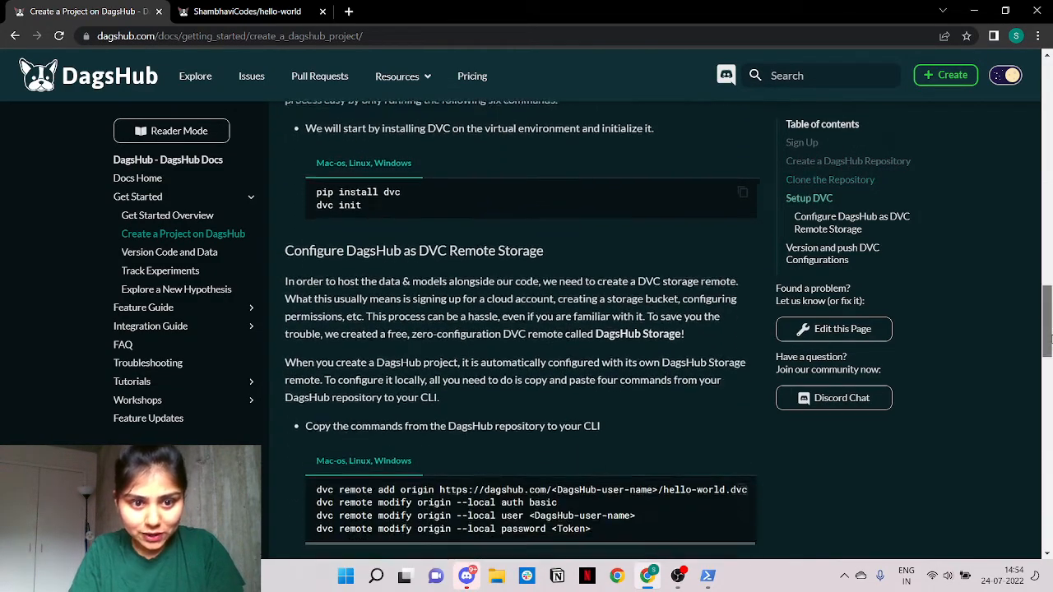
{"action": "scroll", "scroll_direction": "down", "scroll_amount": 3}
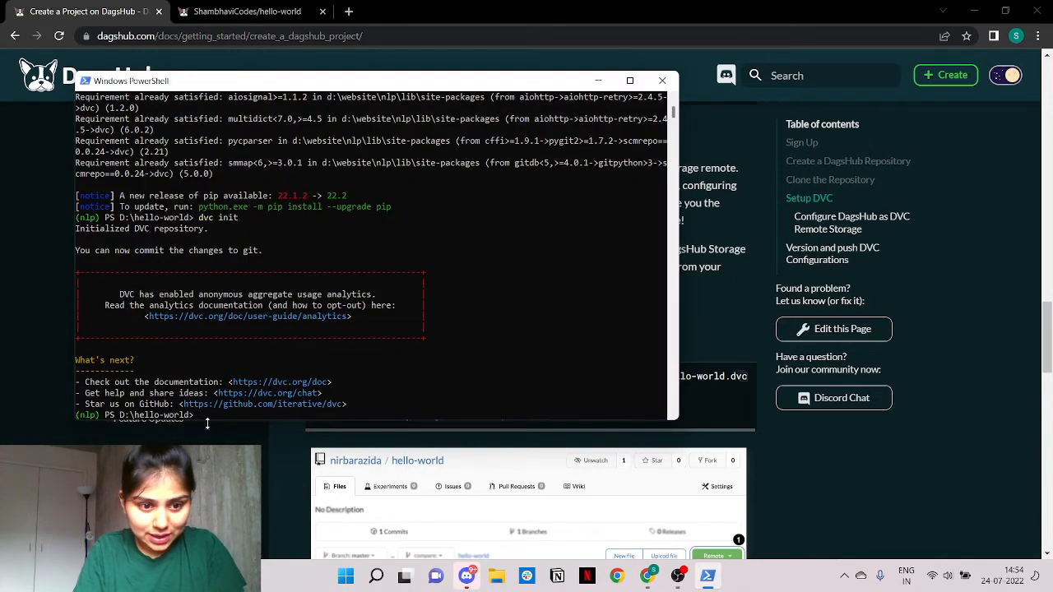
- Add DagsHub hello-world as DVC remote origin with basic auth and user shambhavicodes
{"action": "type", "text": "dvc remote add origin https://dagshub.com/ShambhaviCodes/hello-world."}
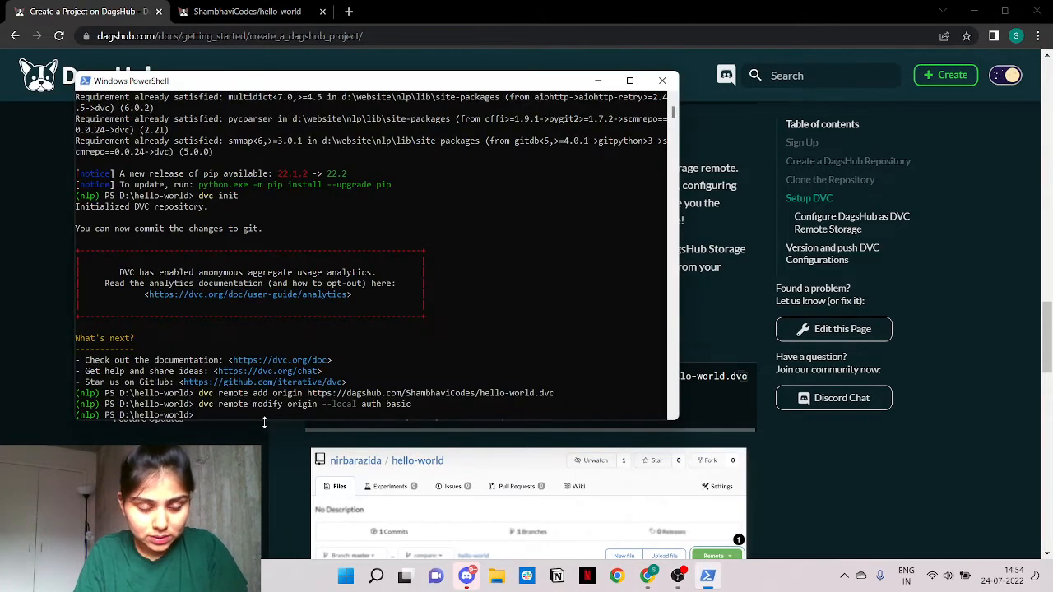
{"action": "type", "text": "dvc remote modify origin --local user"}
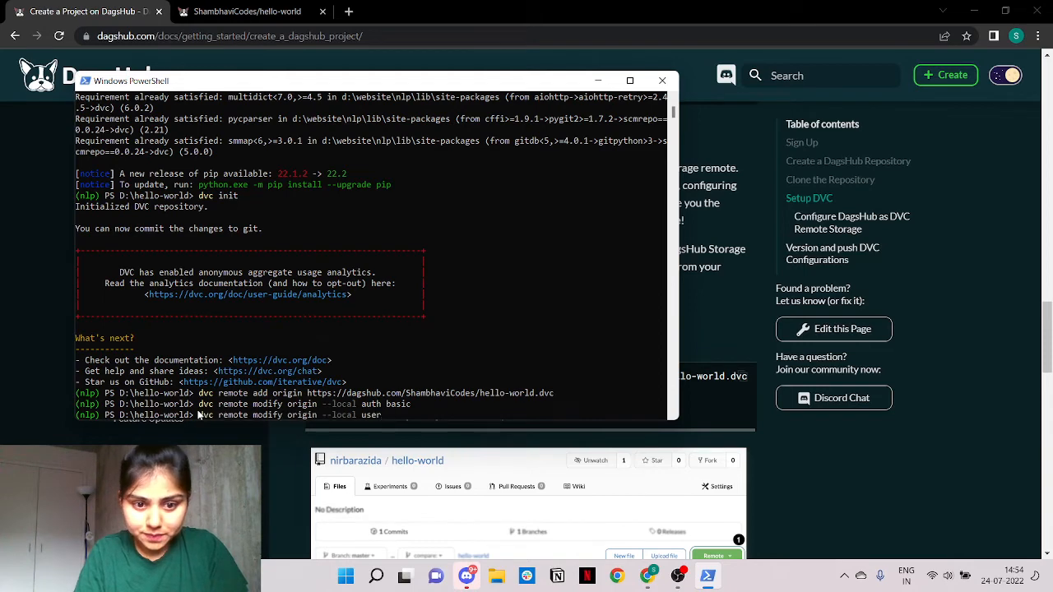
{"action": "type", "text": "shambhavicodes"}
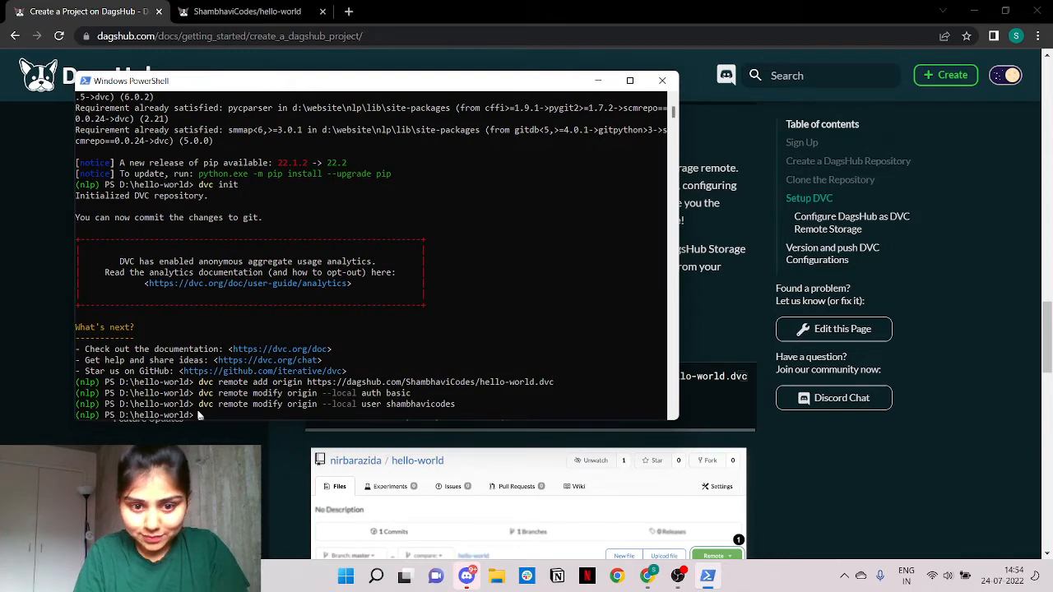
{"action": "type", "text": "dvc remote modify origin --local user shambhavicodes"}
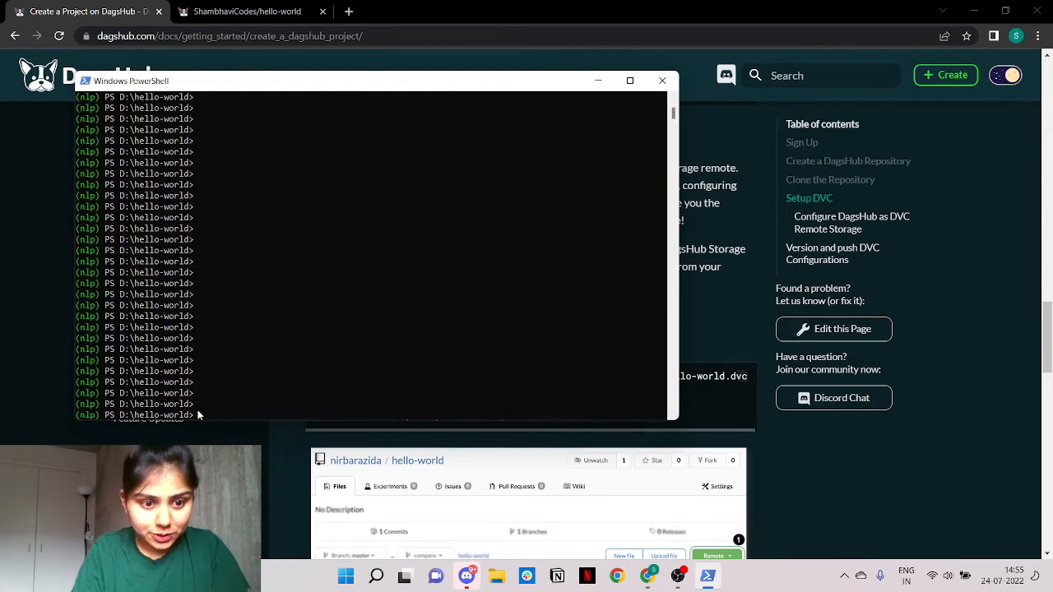
- Run git status -s to list the new .dvc config and ignore files
{"action": "type", "text": "git status -s"}
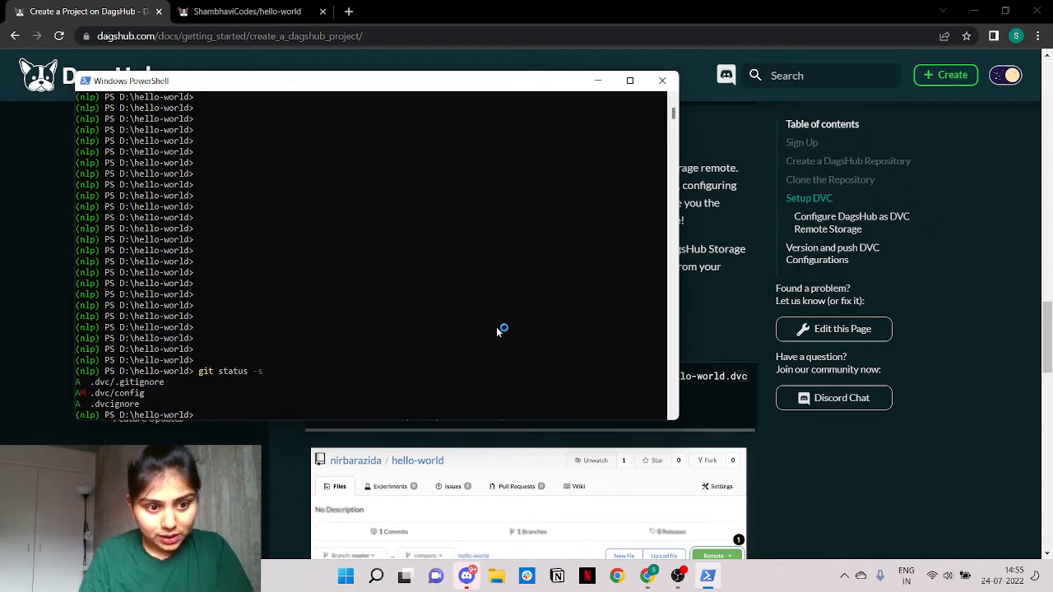
{"action": "mouse_move", "coordinate": [1001, 396]}
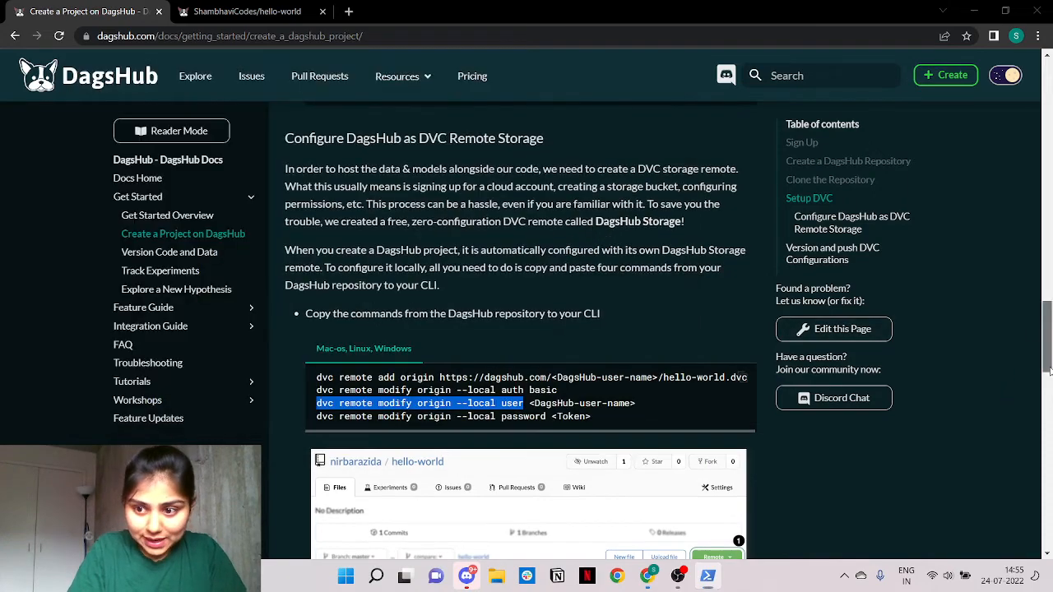
- Scroll to 'Version and push DVC Configurations' with its git add, commit and push commands
{"action": "scroll", "scroll_direction": "down", "scroll_amount": 3}
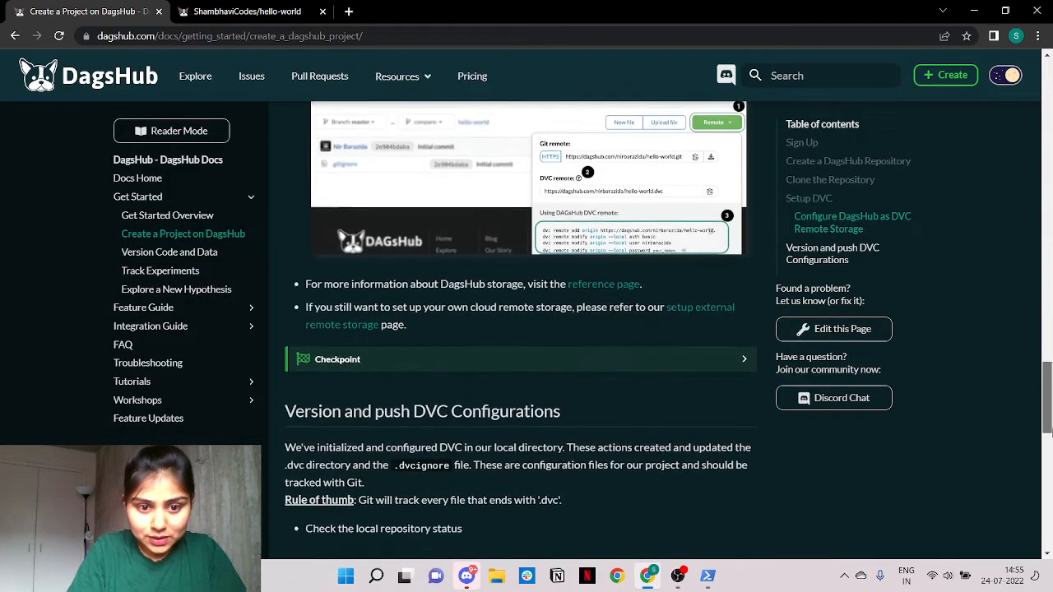
{"action": "scroll", "scroll_direction": "down", "scroll_amount": 3}
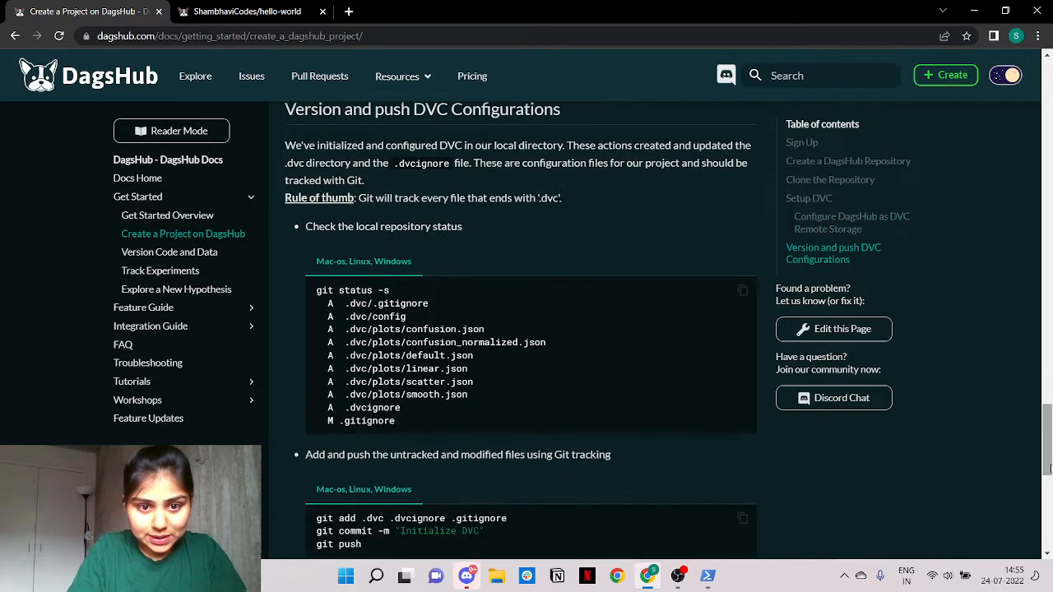
{"action": "scroll", "scroll_direction": "down", "scroll_amount": 3}
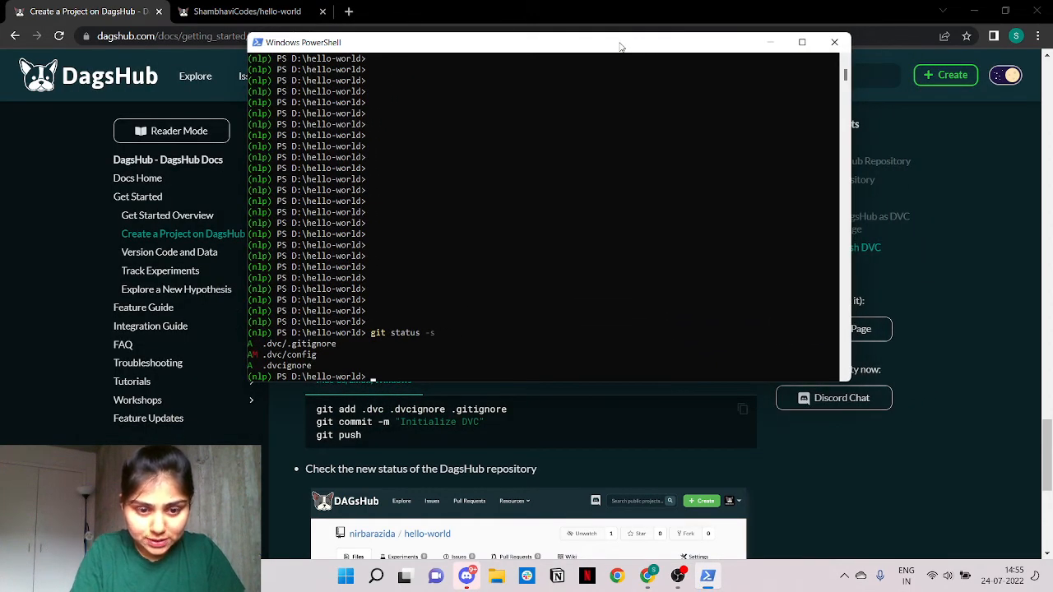
- Stage .dvc, .dvcignore and .gitignore, commit as 'Initialize DVC', and push to DagsHub
{"action": "type", "text": "git add"}
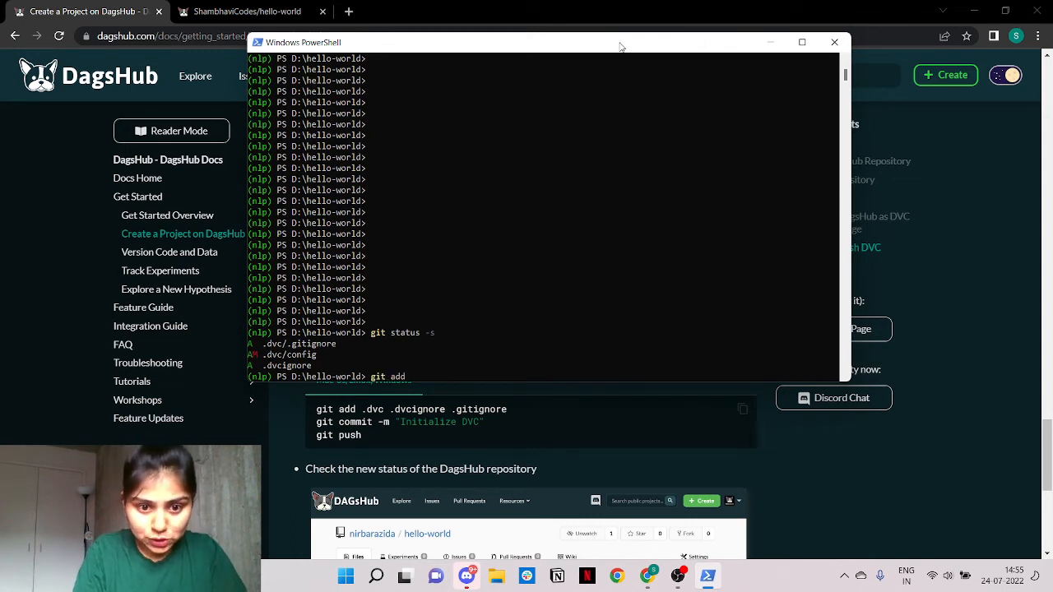
{"action": "type", "text": ".dvc"}
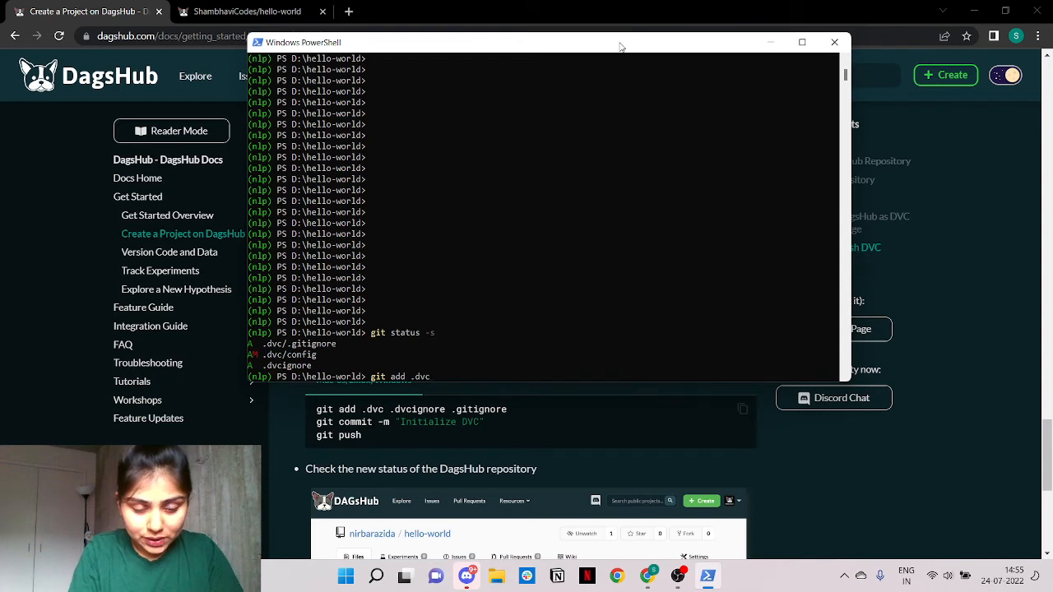
{"action": "type", "text": ".dvcignore .gitignore"}
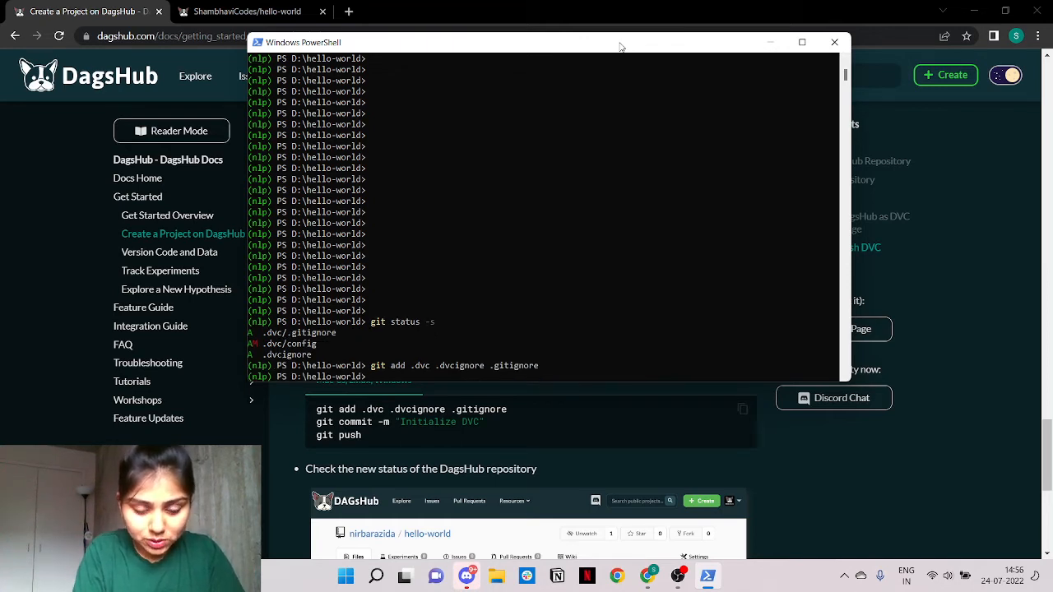
{"action": "type", "text": "git commit -m \""}
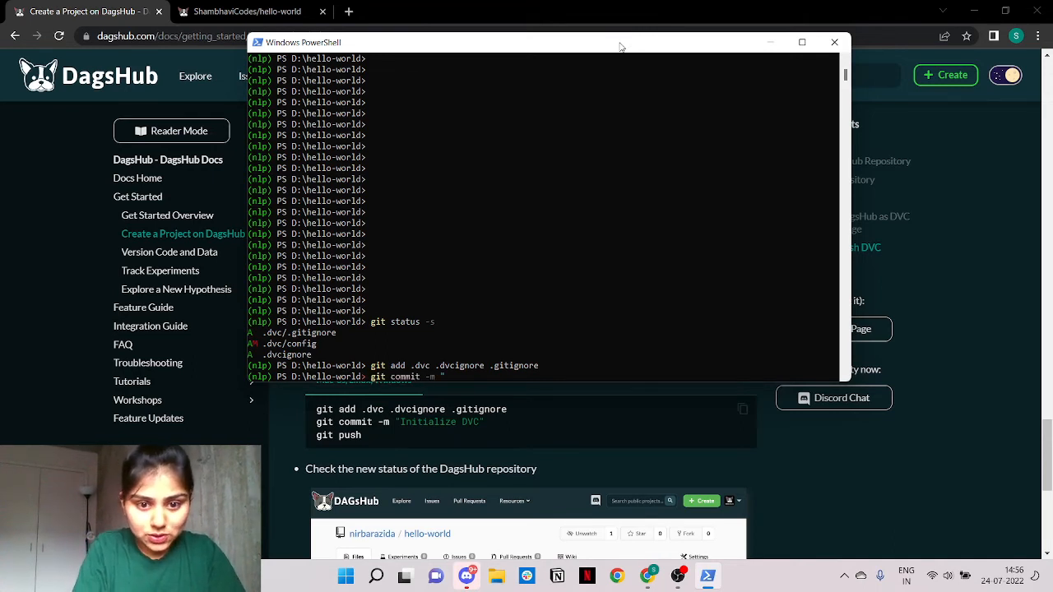
{"action": "type", "text": "Inita"}
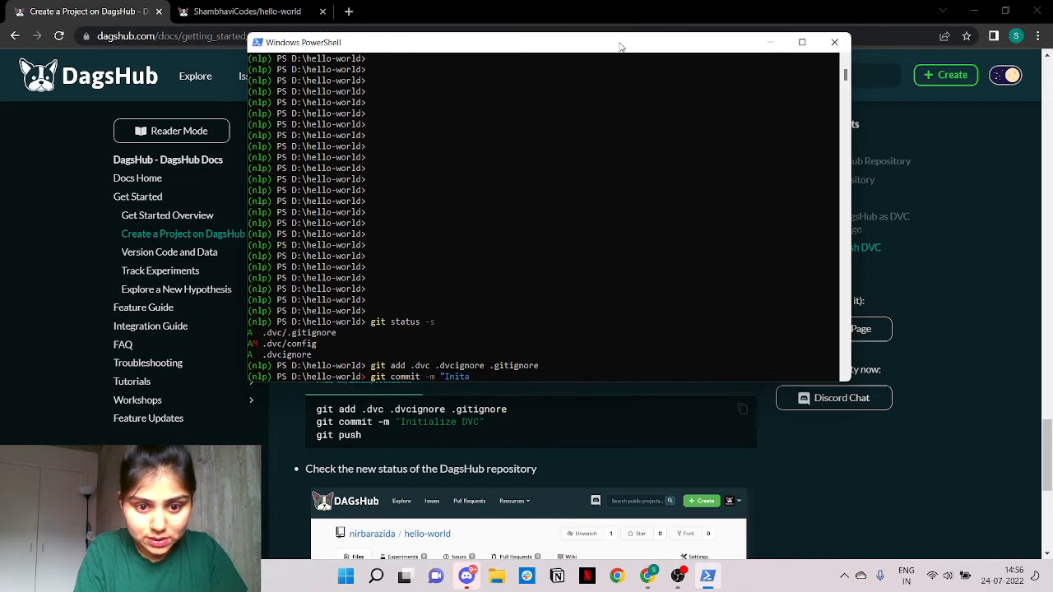
{"action": "type", "text": "lize DVC\""}
{"action": "type", "text": "git"}
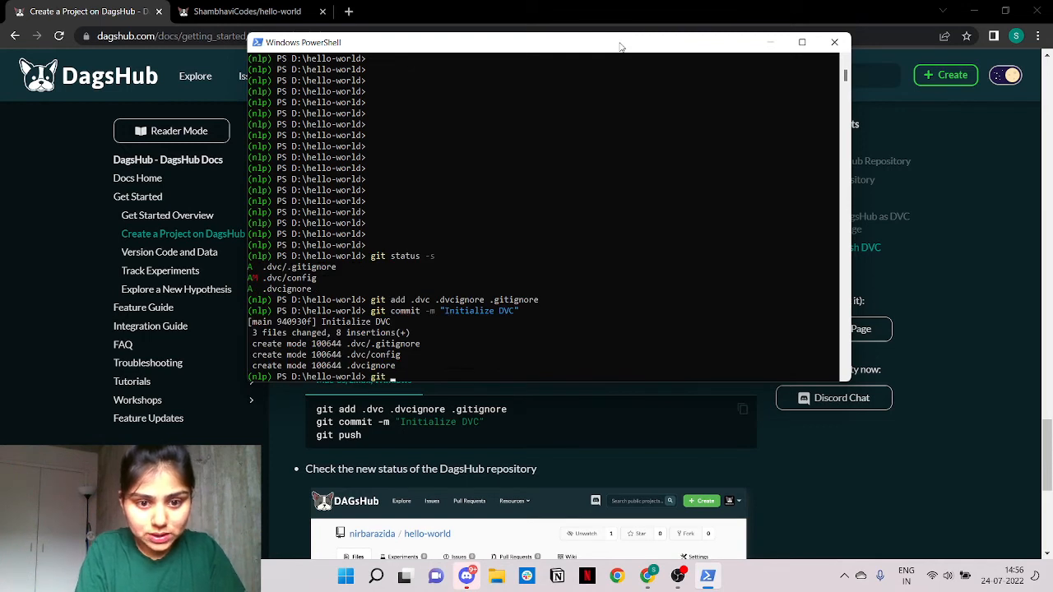
{"action": "type", "text": "push"}
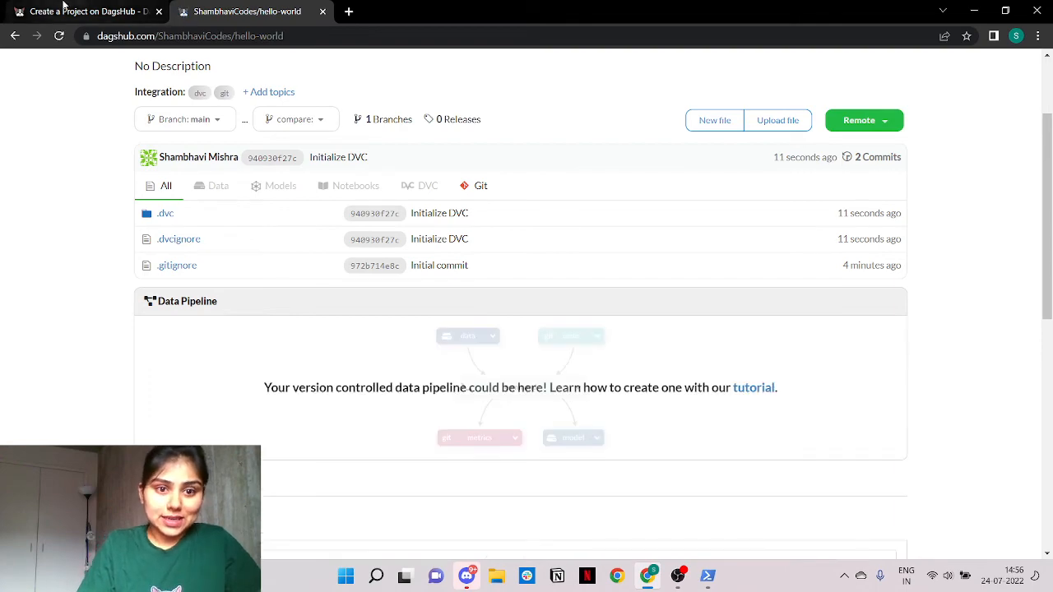
- Switch to the 'Create a Project on DagsHub' guide and scroll to its closing summary
{"action": "left_click", "coordinate": [82, 11]}
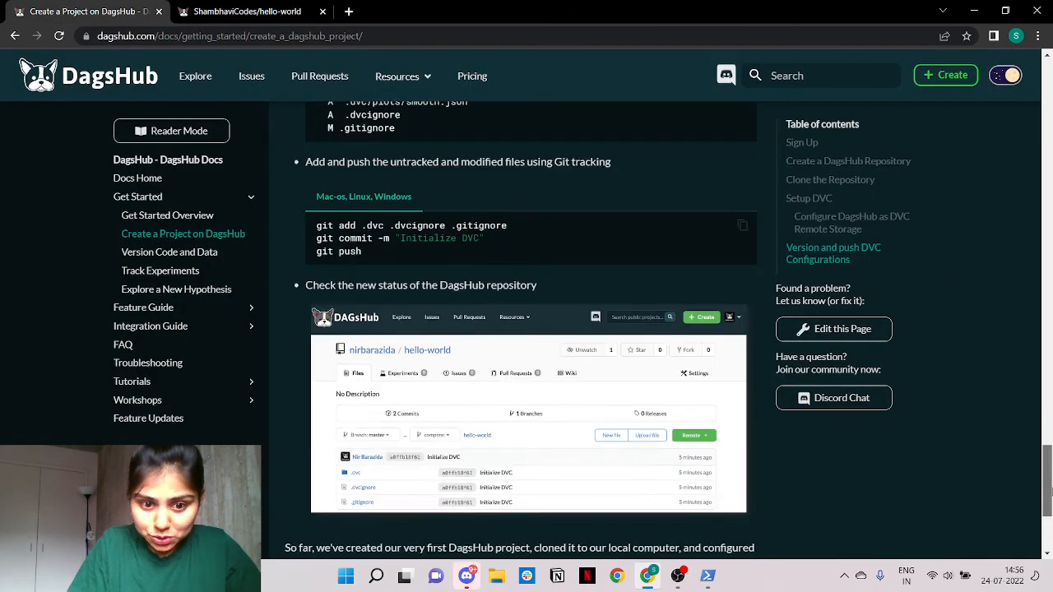
{"action": "scroll", "scroll_direction": "down", "scroll_amount": 3}
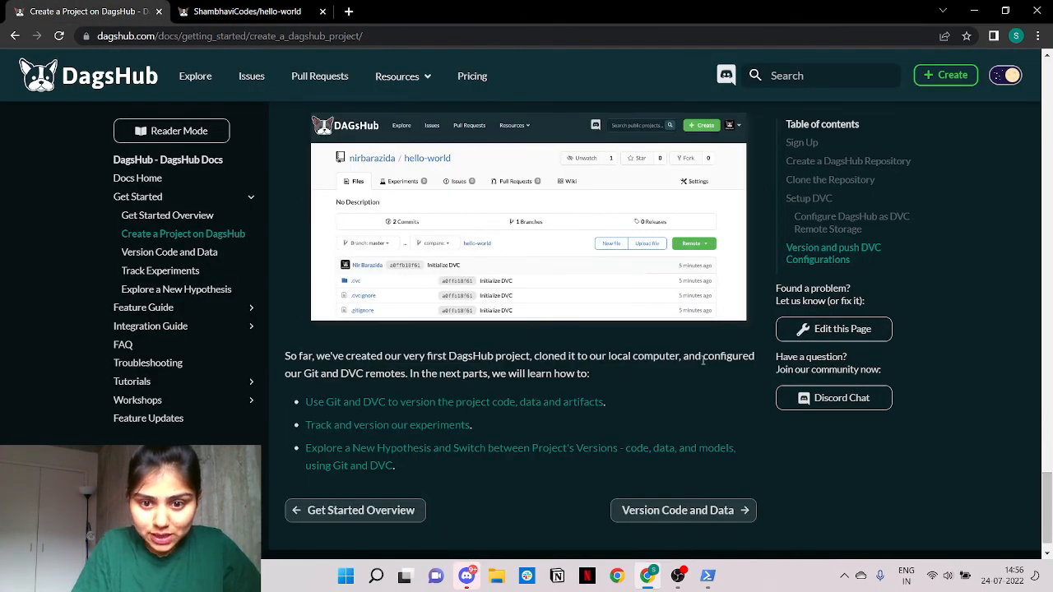